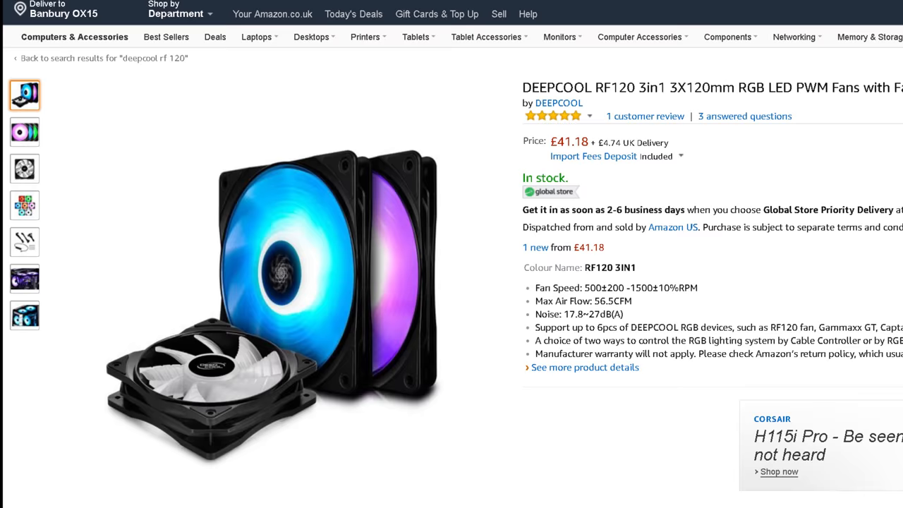
Step from the Breathing colour options through to the Comet effect's direction and speed settings.
scroll("down", 3)
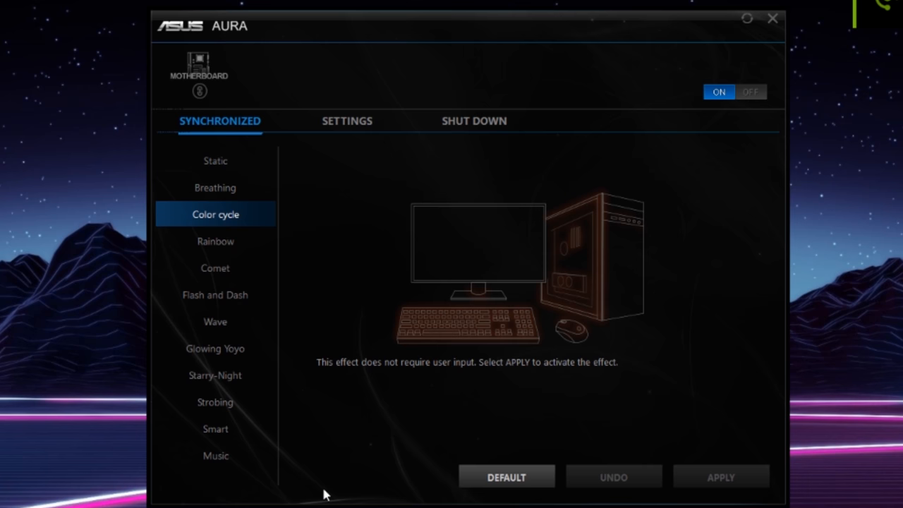
left_click(215, 188)
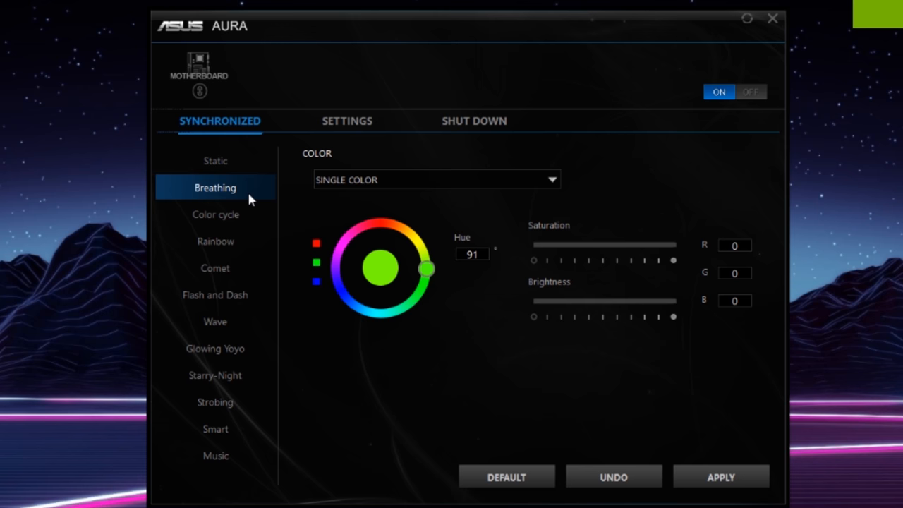
left_click(215, 267)
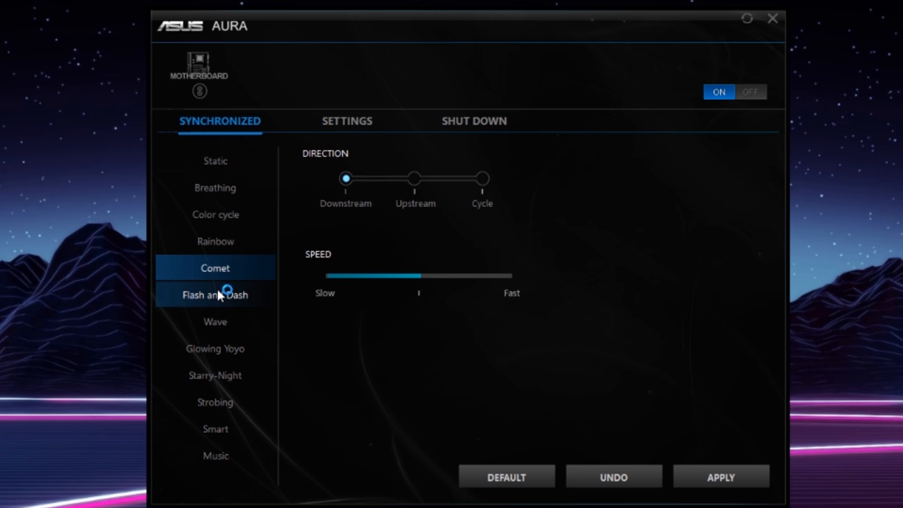